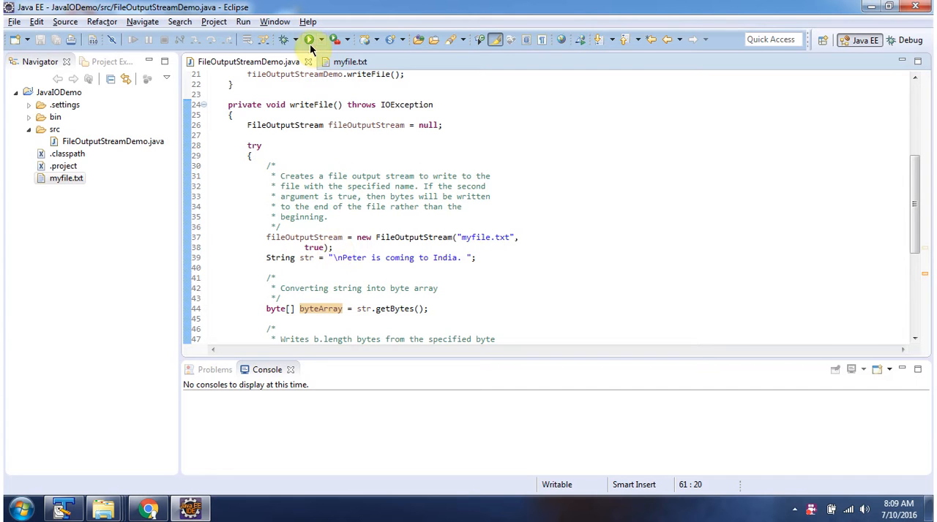
- Run FileOutputStreamDemo with the FileOutputStream append argument set to true
{"action": "left_click", "coordinate": [308, 40]}
{"action": "type", "text": "fals"}
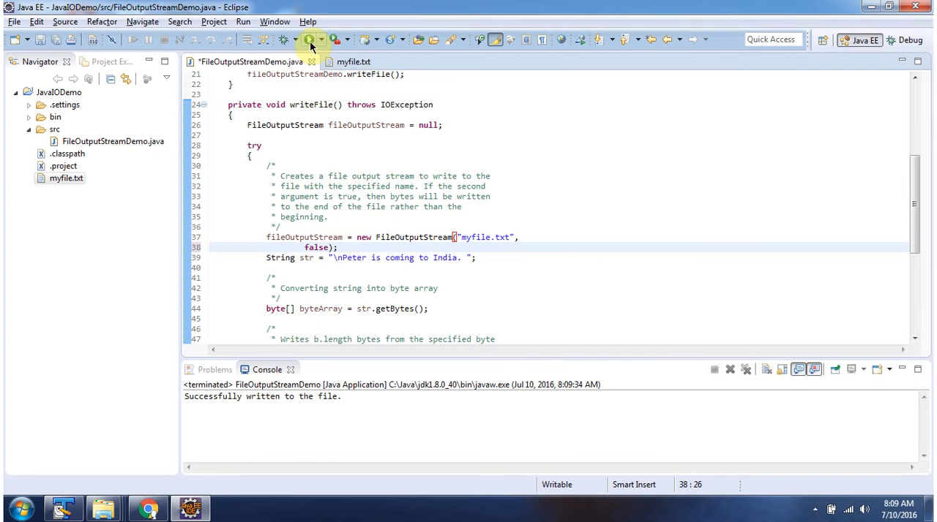